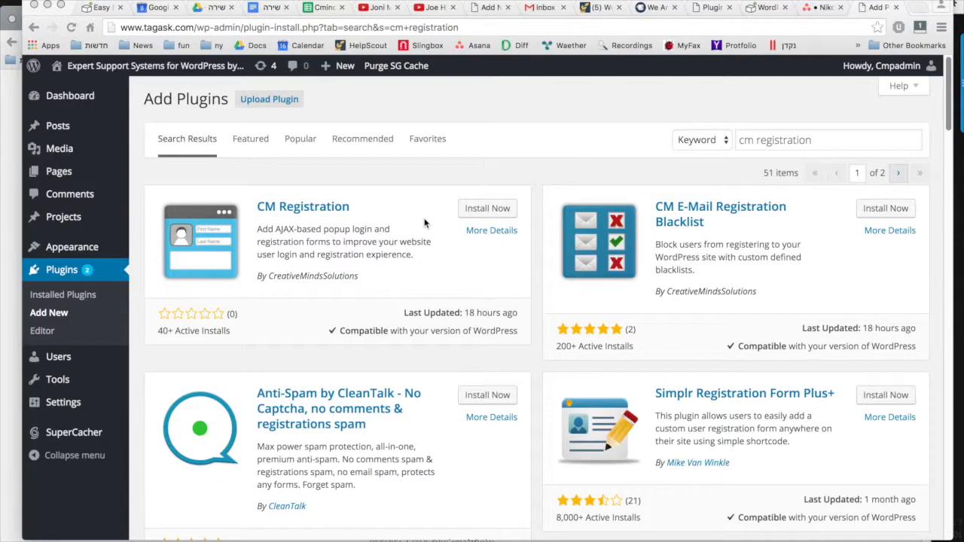
# Step: Install the CM Registration plugin from the Add Plugins search results
pyautogui.click(487, 208)
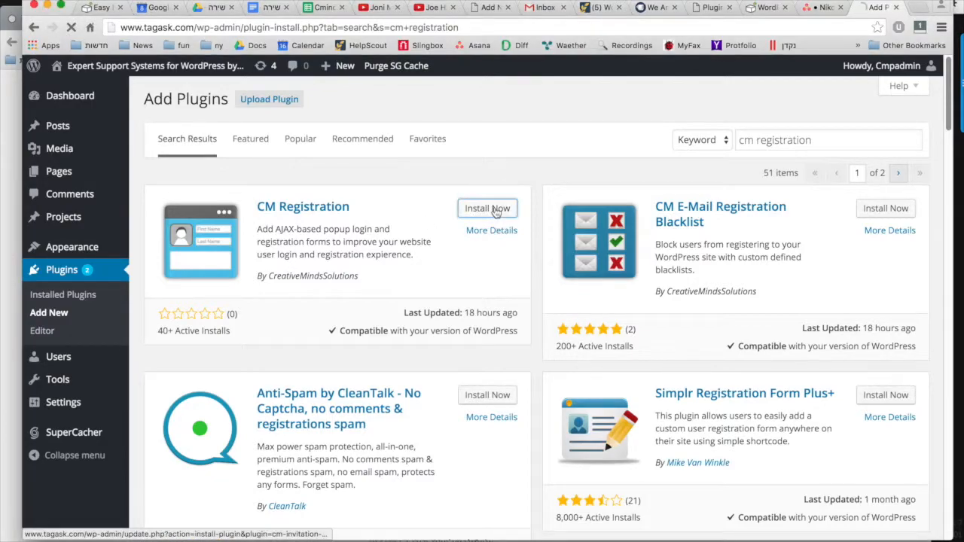
pyautogui.click(488, 208)
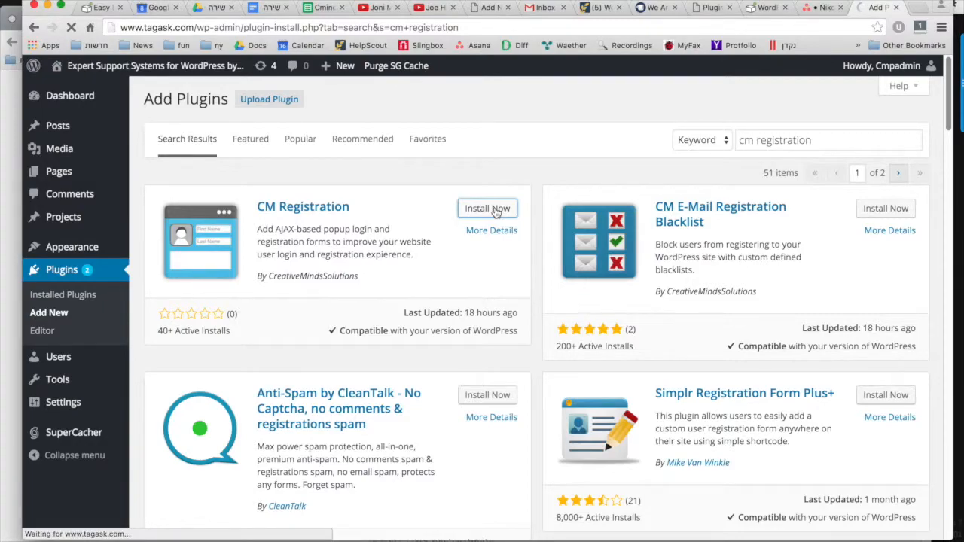
pyautogui.click(488, 208)
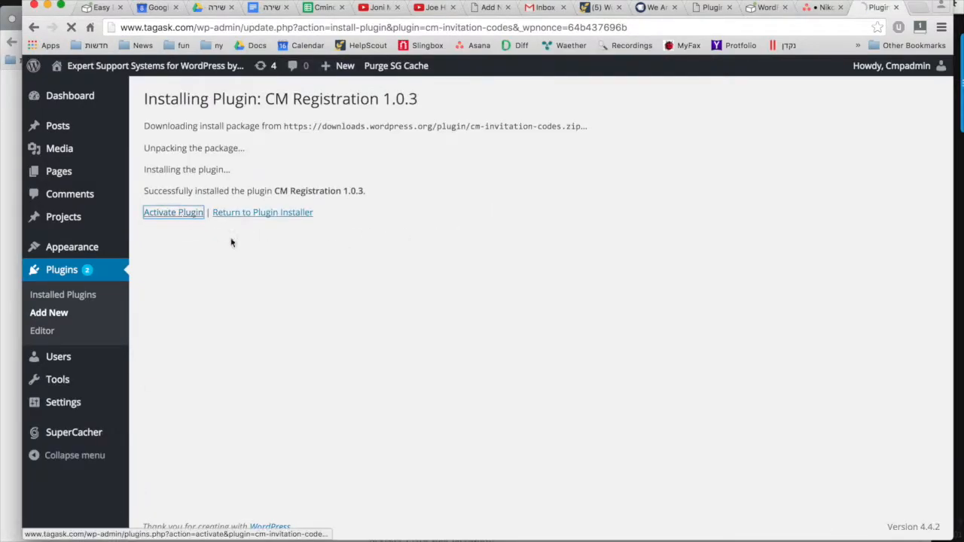
# Step: Activate CM Registration and review its General and Login settings
pyautogui.click(173, 211)
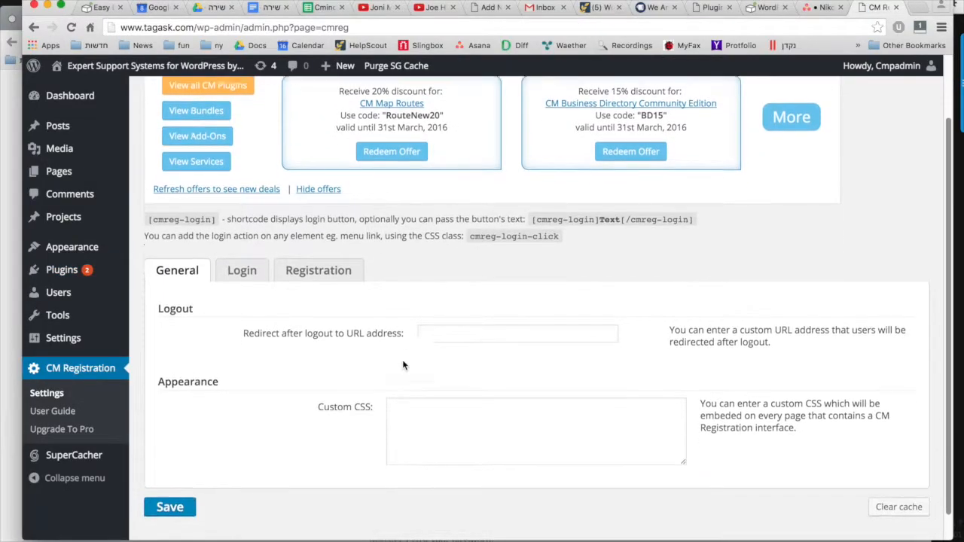
pyautogui.scroll(-3)
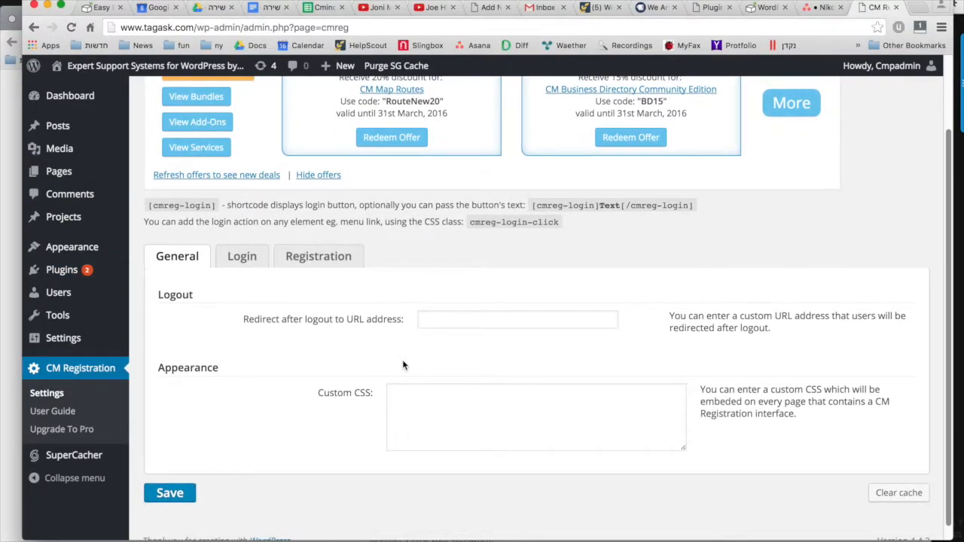
pyautogui.moveTo(268, 328)
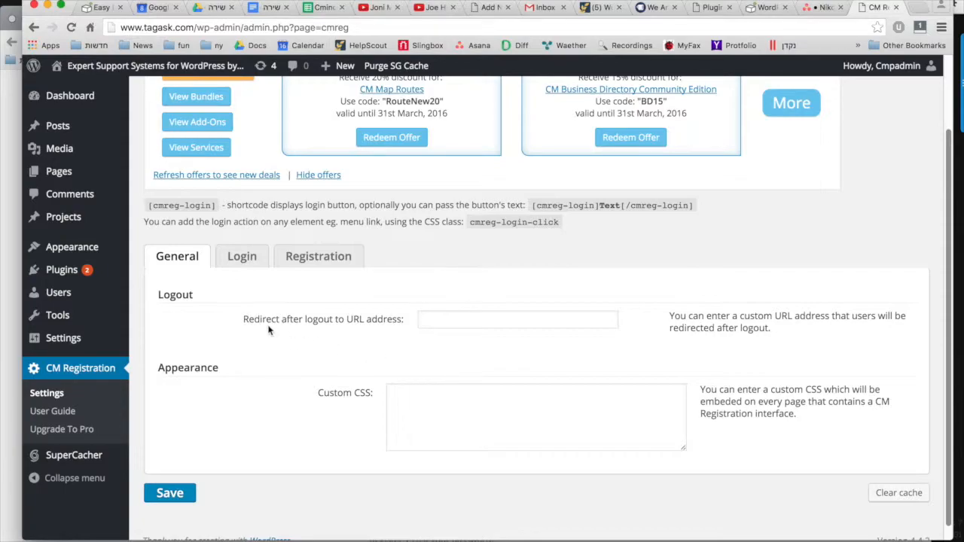
pyautogui.click(241, 256)
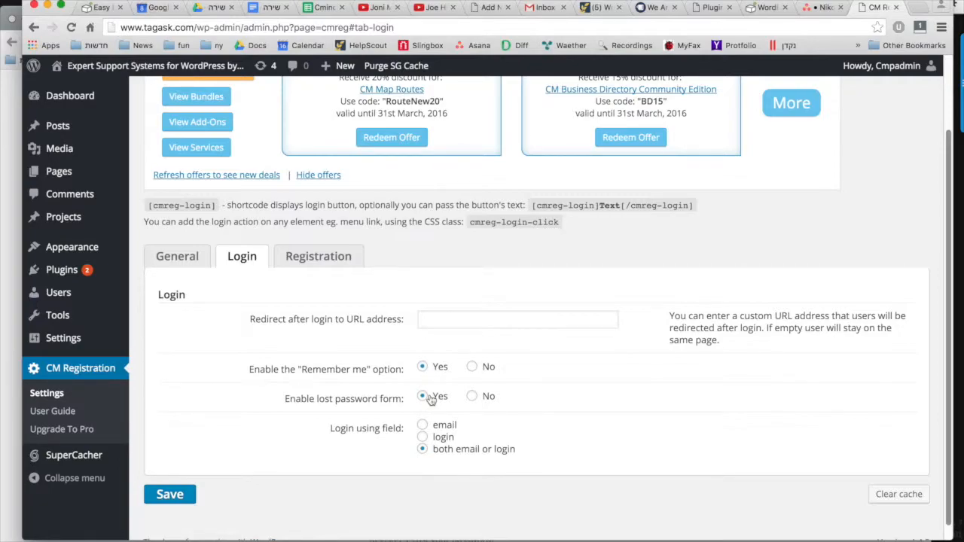
# Step: Review the Registration settings and select the cmreg-login-click class name for copying
pyautogui.click(317, 256)
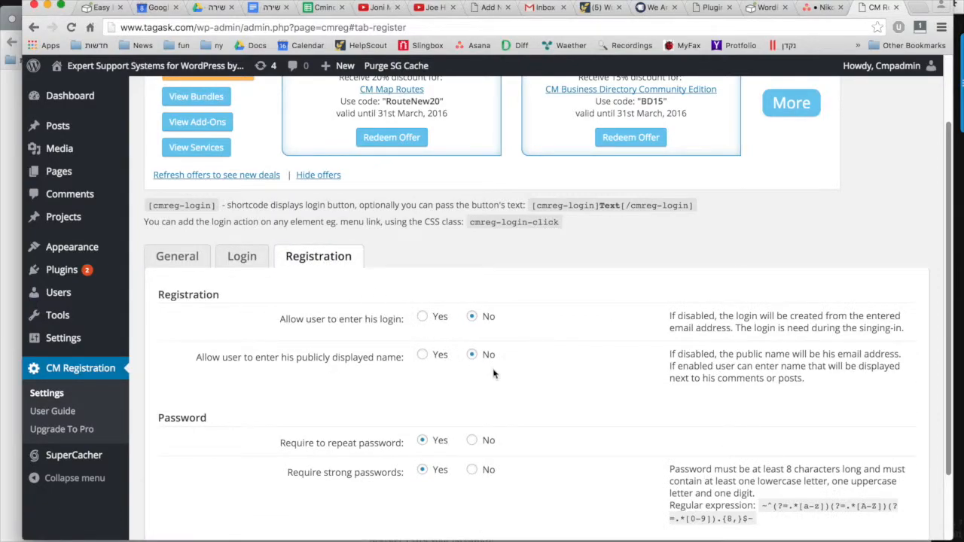
pyautogui.scroll(-3)
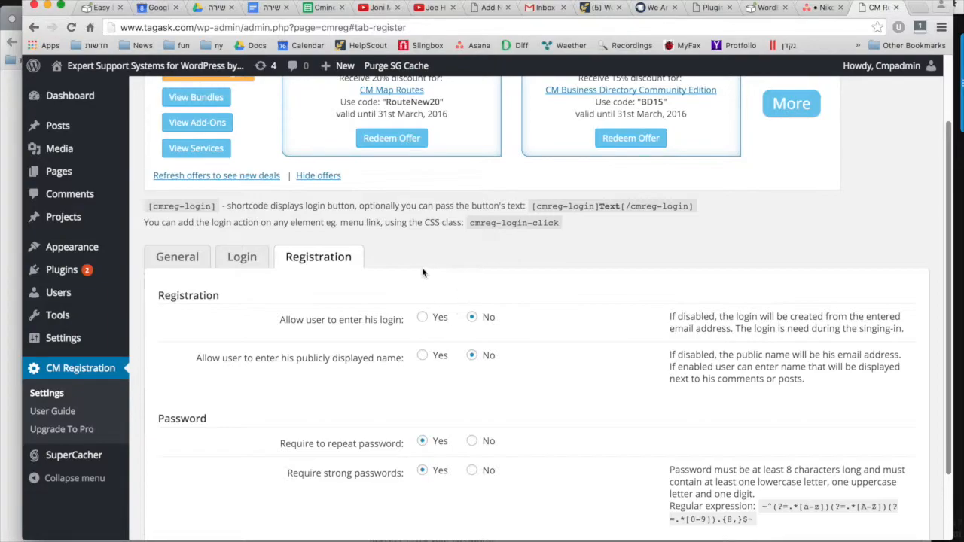
pyautogui.moveTo(440, 251)
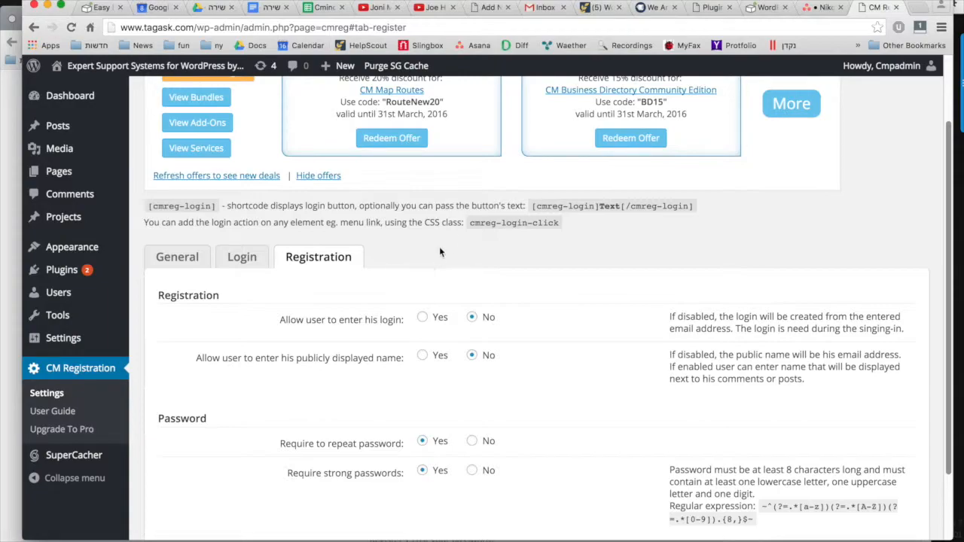
pyautogui.doubleClick(514, 223)
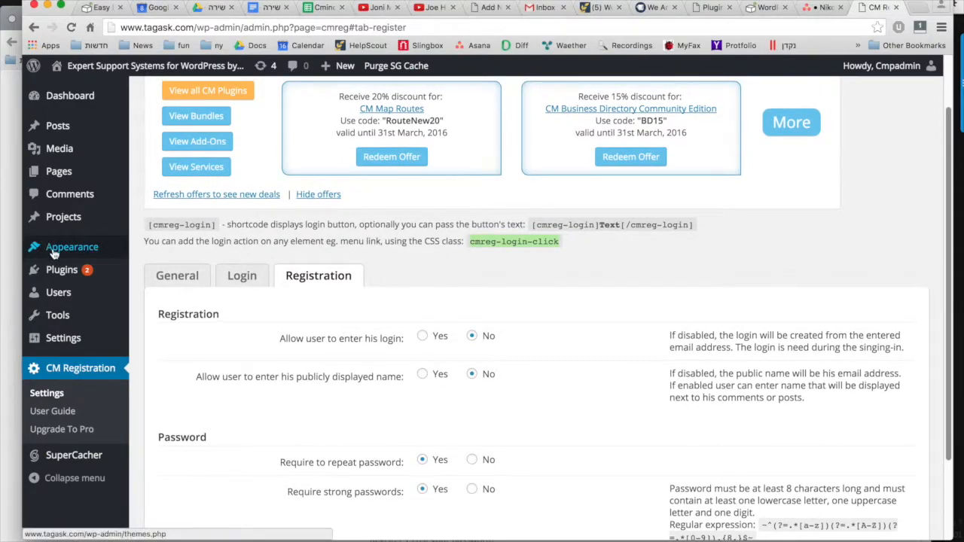
# Step: In Appearance > Menus, give the Login custom link the CSS class cmreg-login-click
pyautogui.click(72, 247)
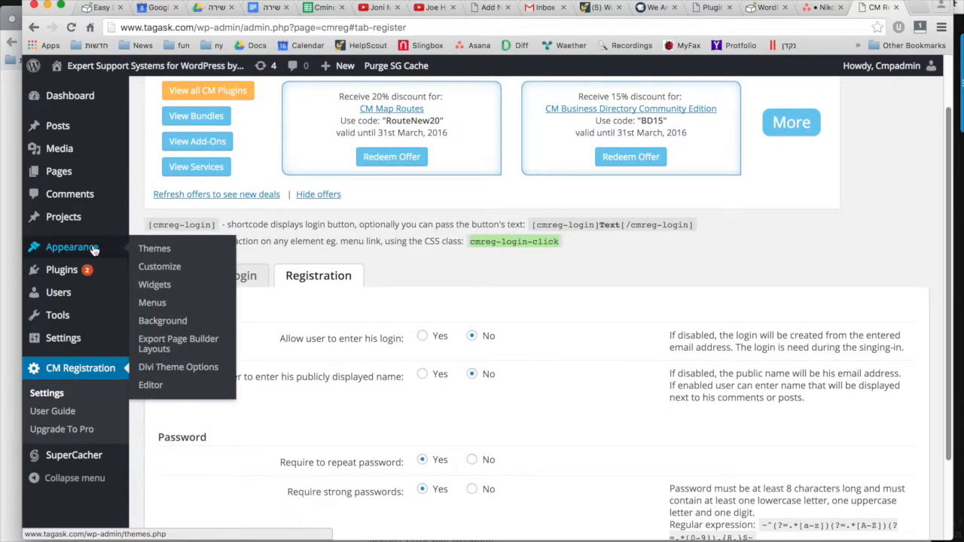
pyautogui.click(151, 303)
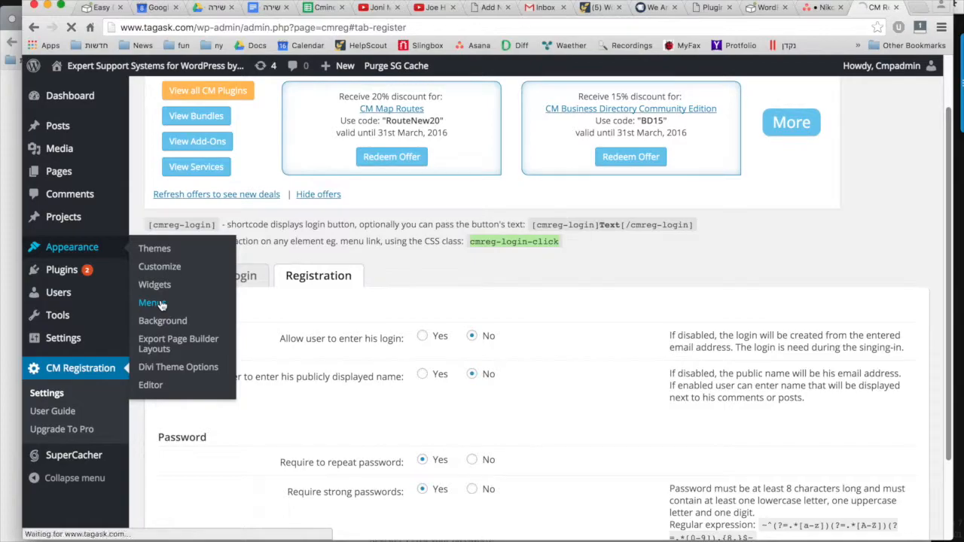
pyautogui.click(150, 302)
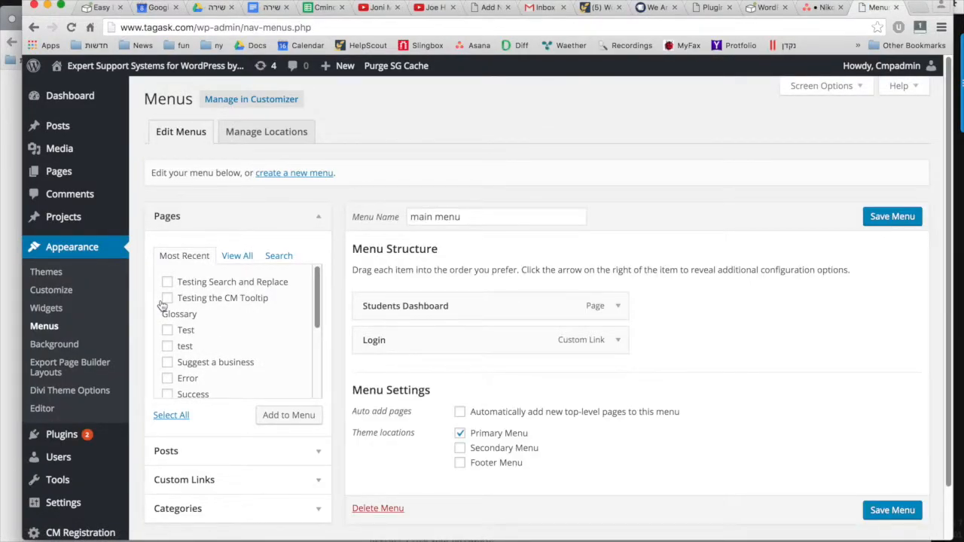
pyautogui.moveTo(371, 311)
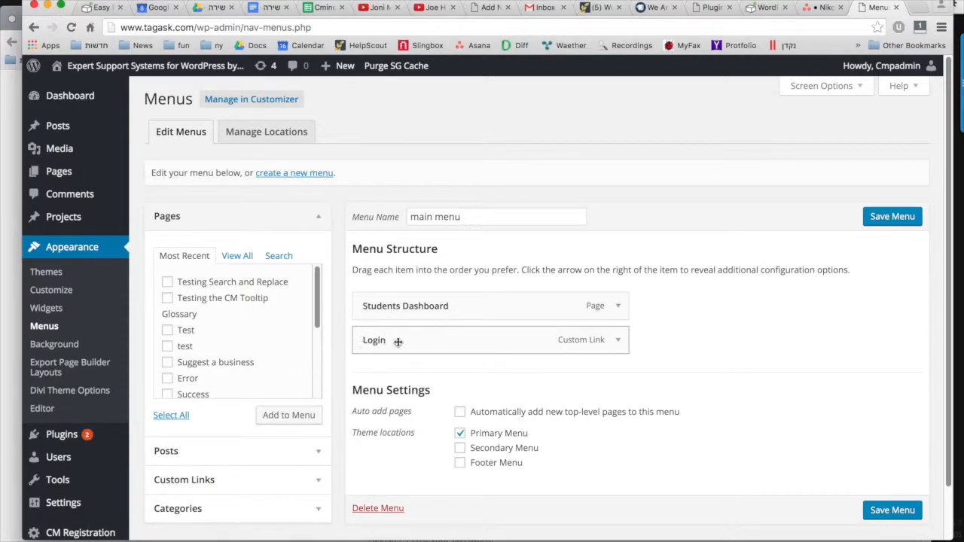
pyautogui.click(624, 340)
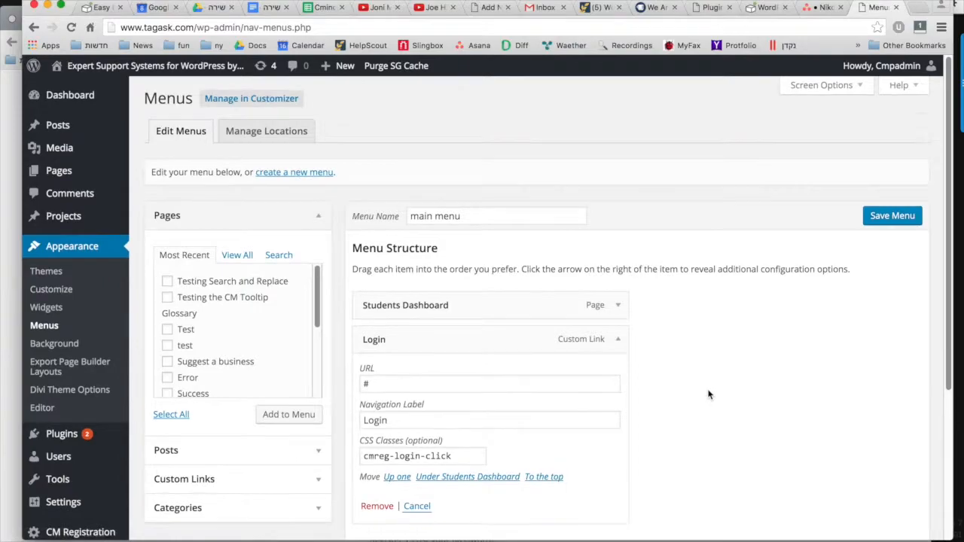
pyautogui.scroll(-3)
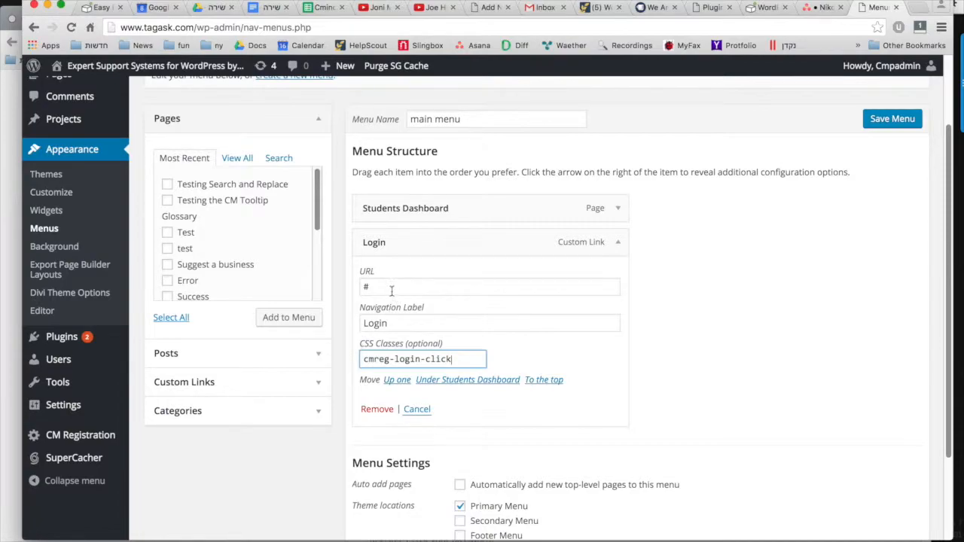
pyautogui.moveTo(378, 286)
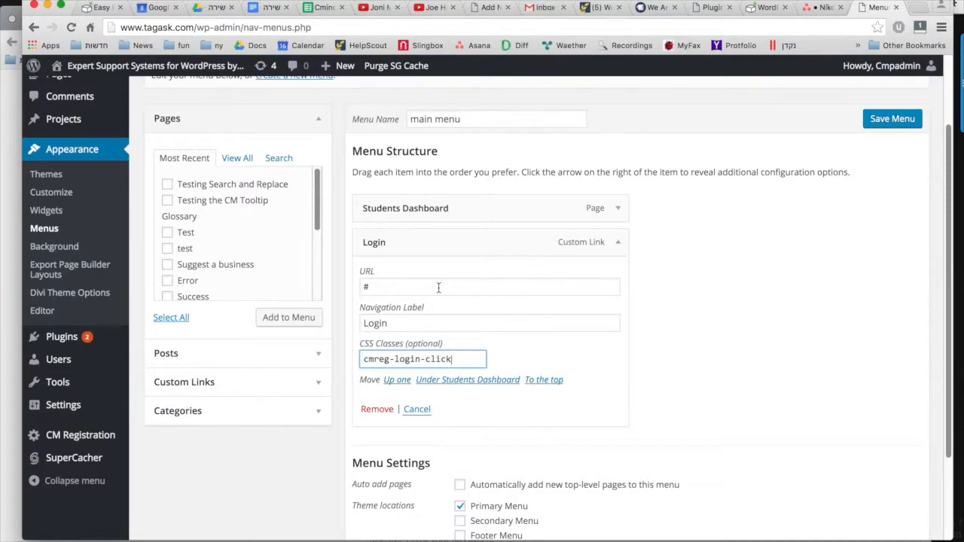
pyautogui.scroll(-3)
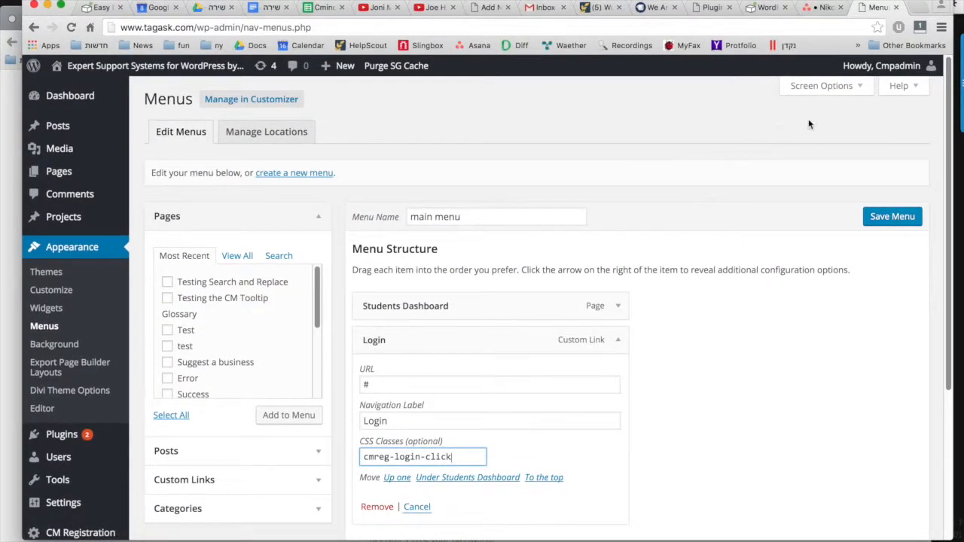
# Step: Enable CSS Classes in Screen Options, save the main menu and start an incognito window
pyautogui.click(821, 84)
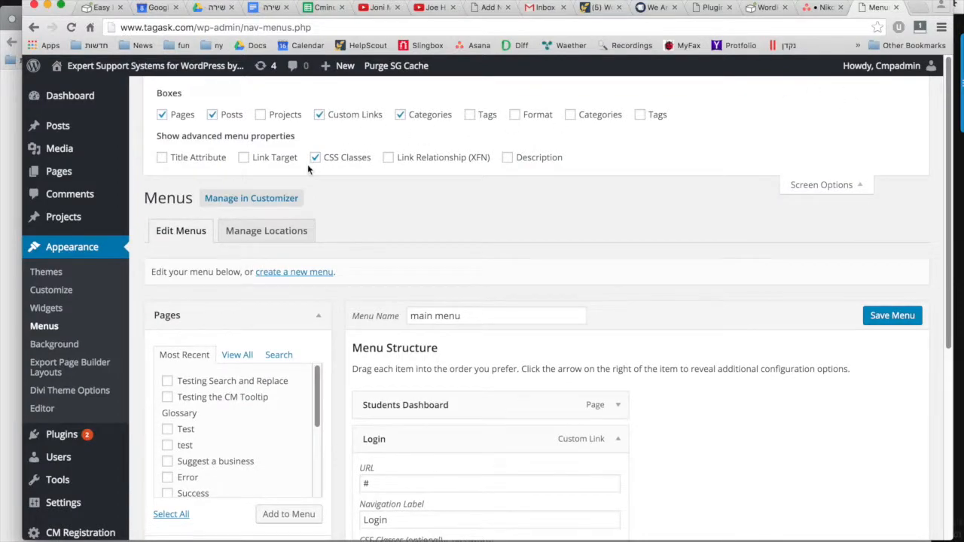
pyautogui.moveTo(855, 204)
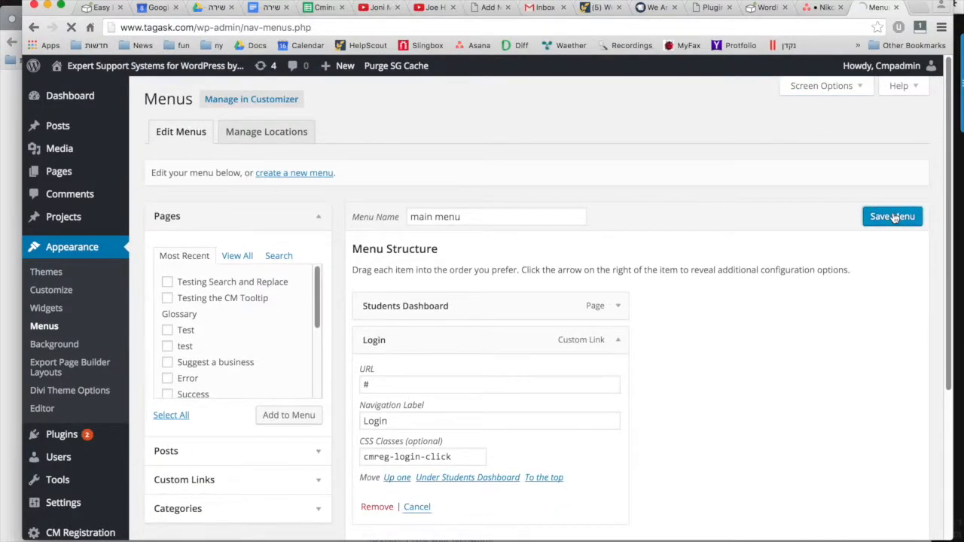
pyautogui.click(892, 217)
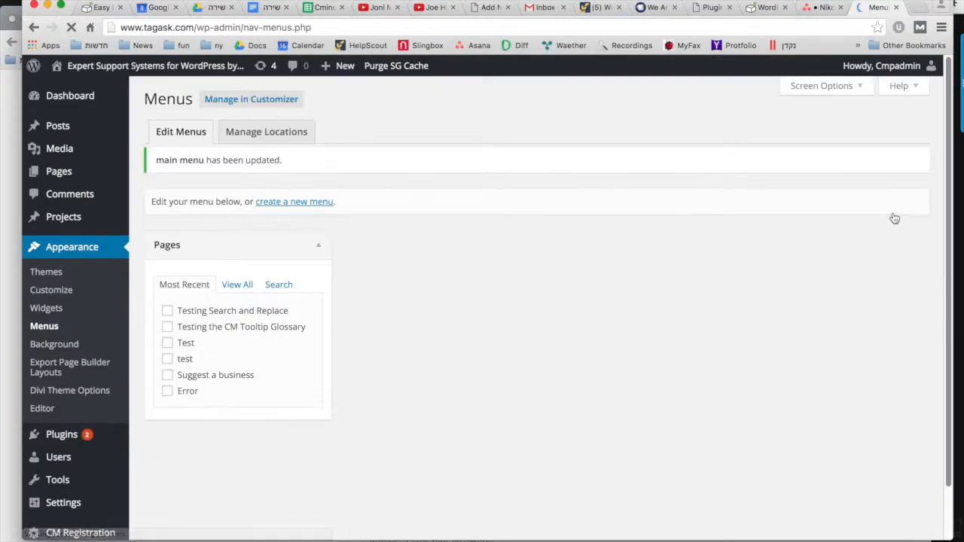
pyautogui.click(941, 27)
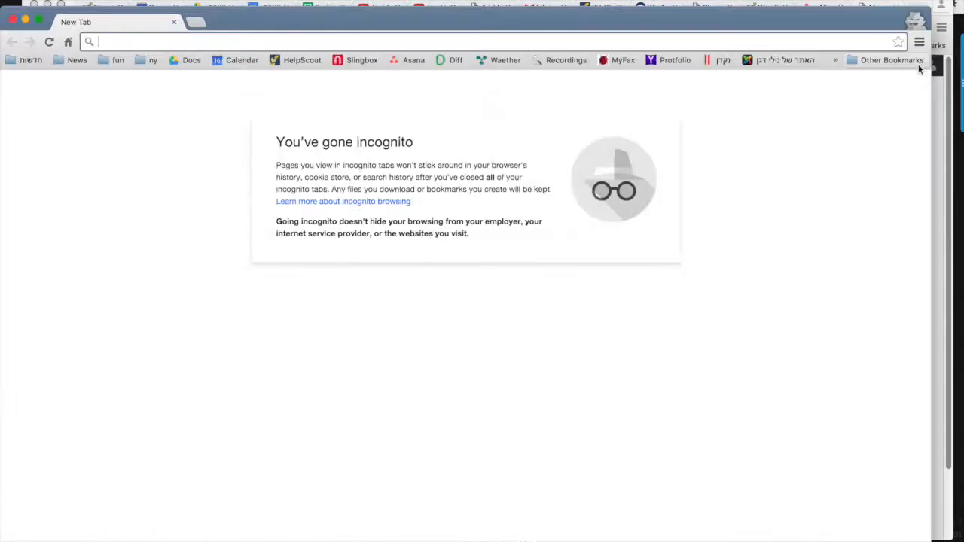
pyautogui.write('www.tagask.com')
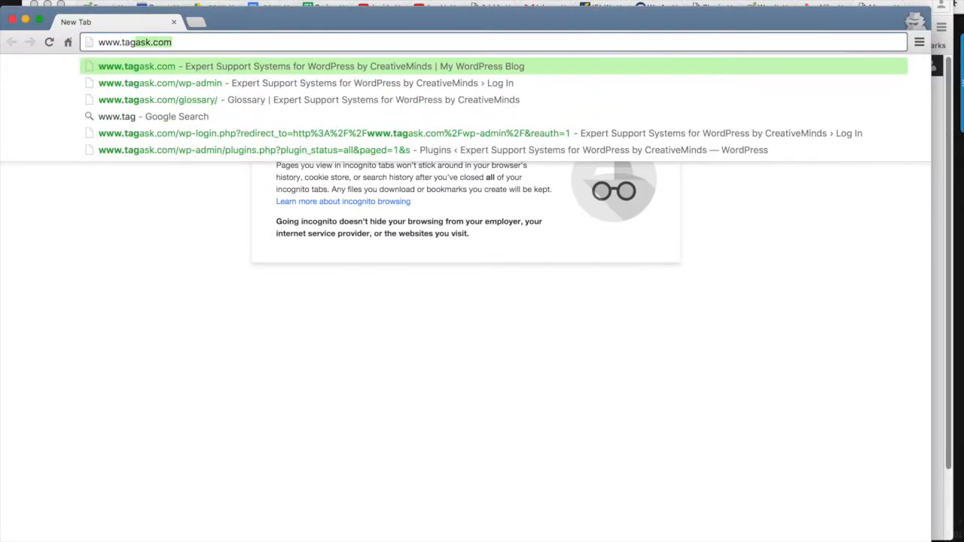
pyautogui.click(308, 66)
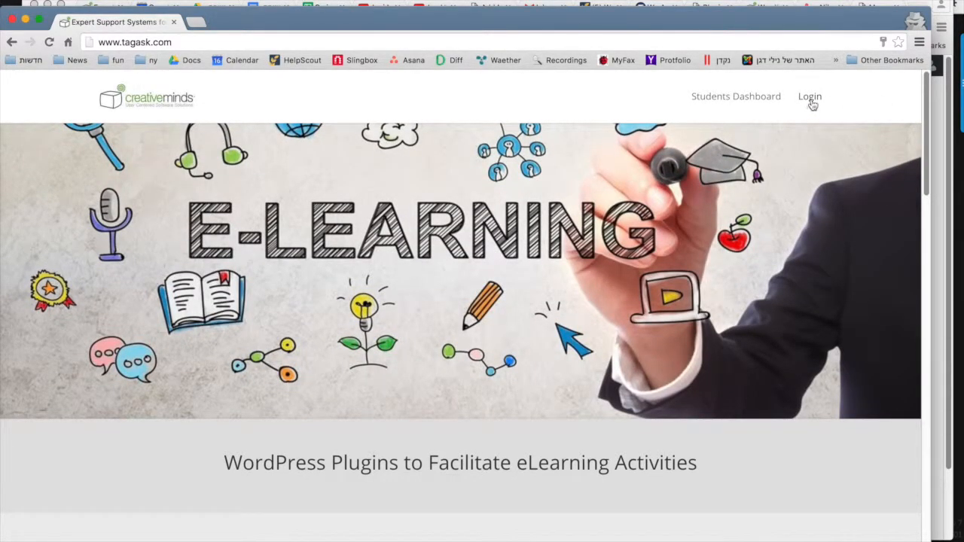
# Step: Open the Login popup with its login and Create a new account forms, then view Upgrade to Pro
pyautogui.click(810, 96)
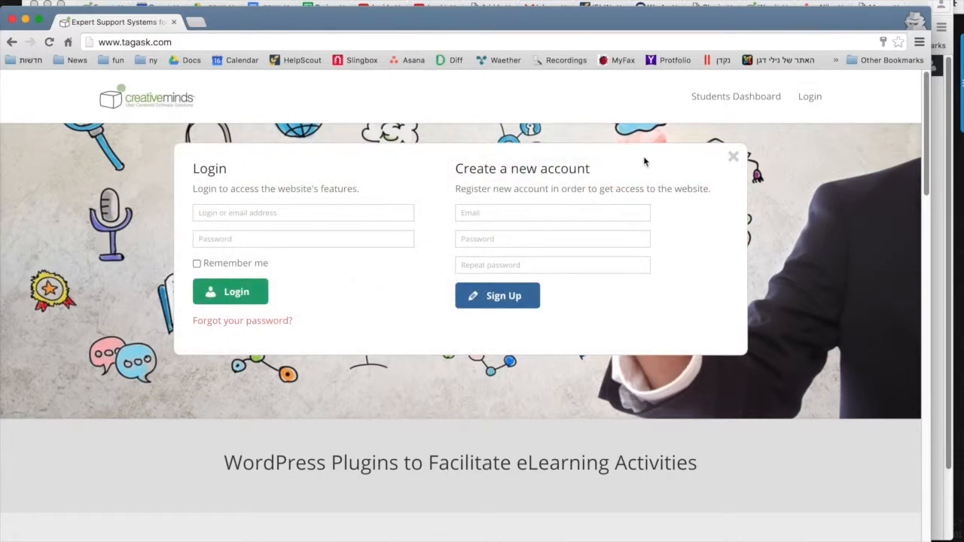
pyautogui.moveTo(638, 265)
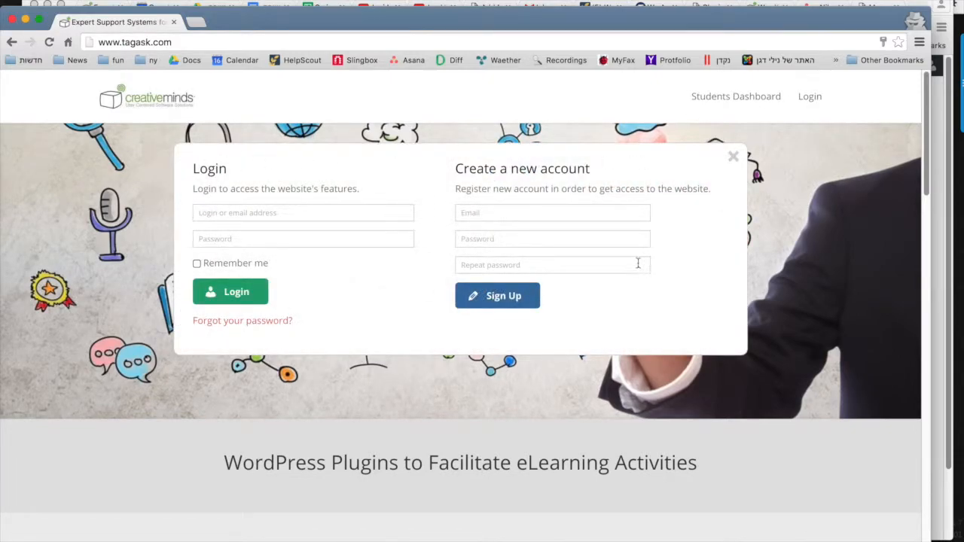
pyautogui.moveTo(266, 226)
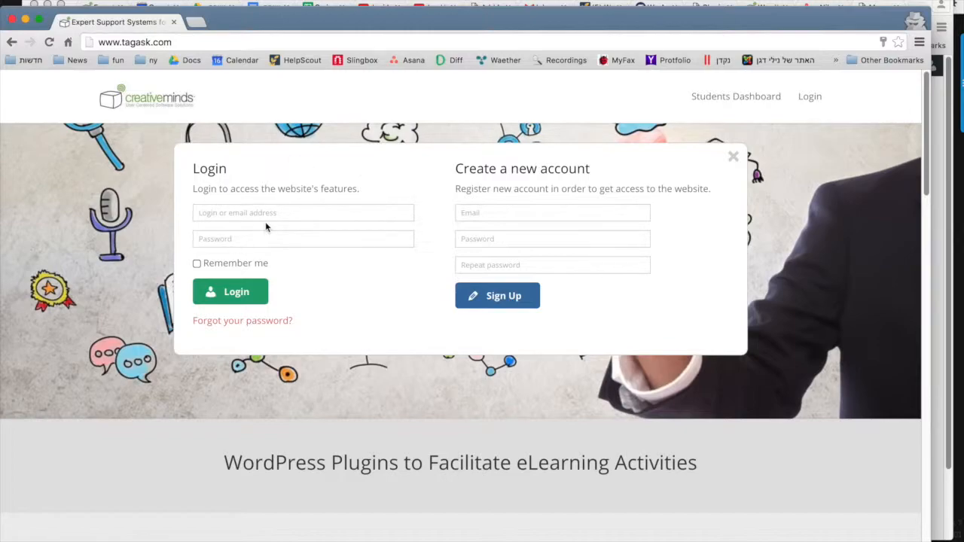
pyautogui.click(303, 212)
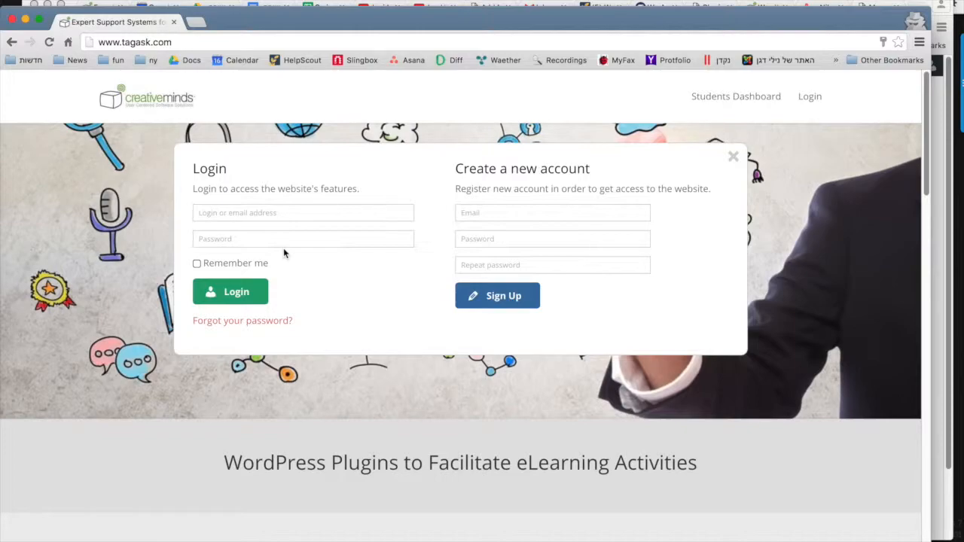
pyautogui.moveTo(277, 286)
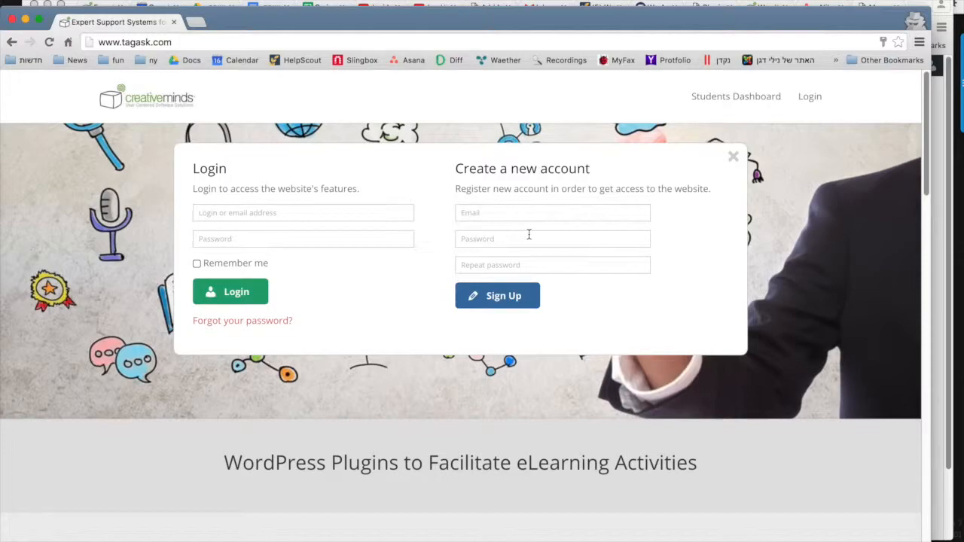
pyautogui.click(497, 295)
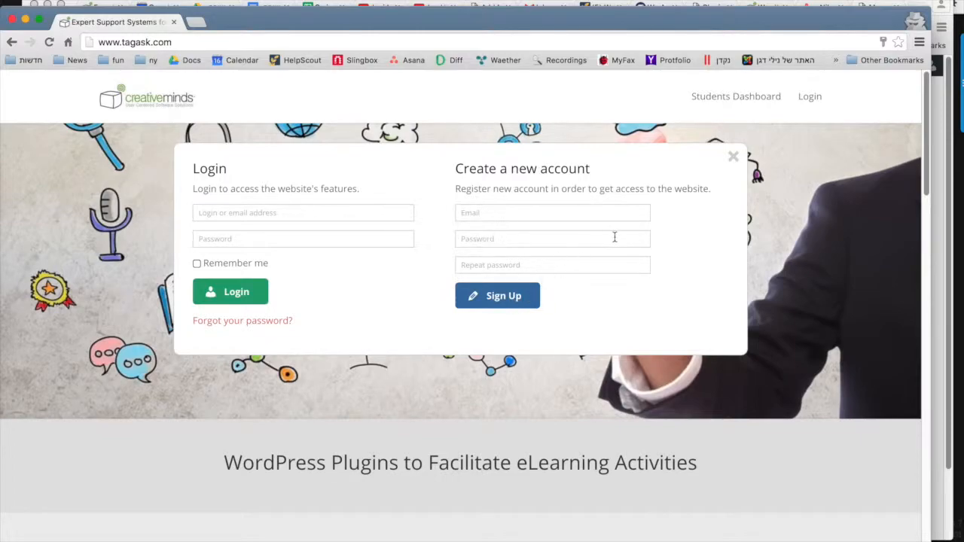
pyautogui.click(497, 295)
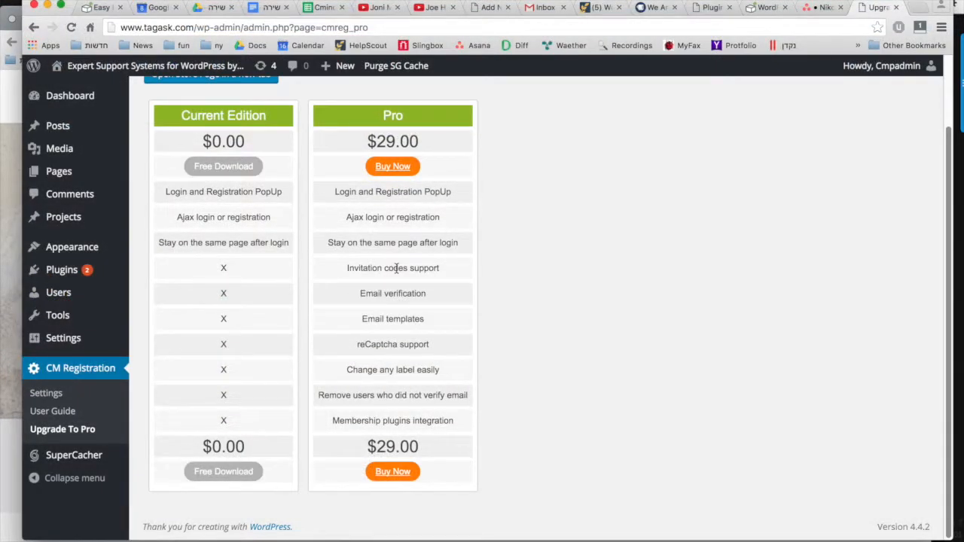
pyautogui.moveTo(391, 293)
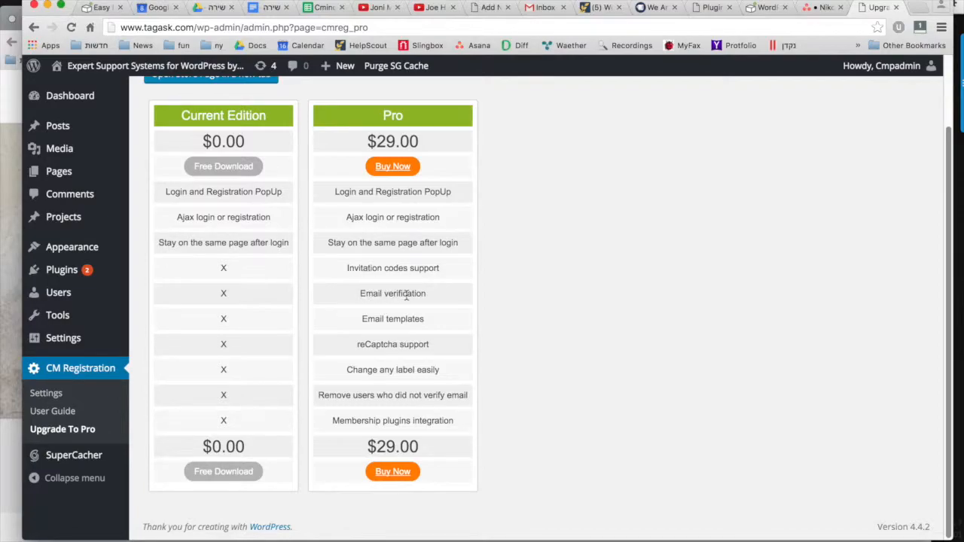